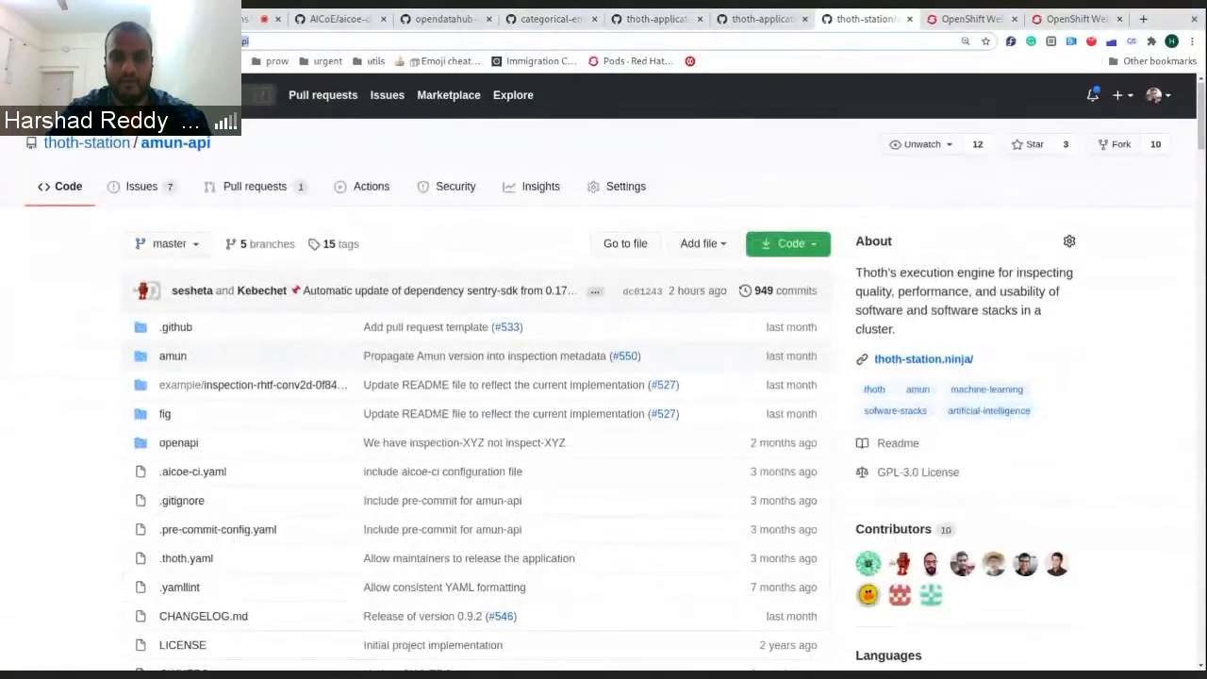
- Scroll through the Amun repository page toward the production overlay listing amun-api and amun-inspection
{"action": "scroll", "scroll_direction": "down", "scroll_amount": 3}
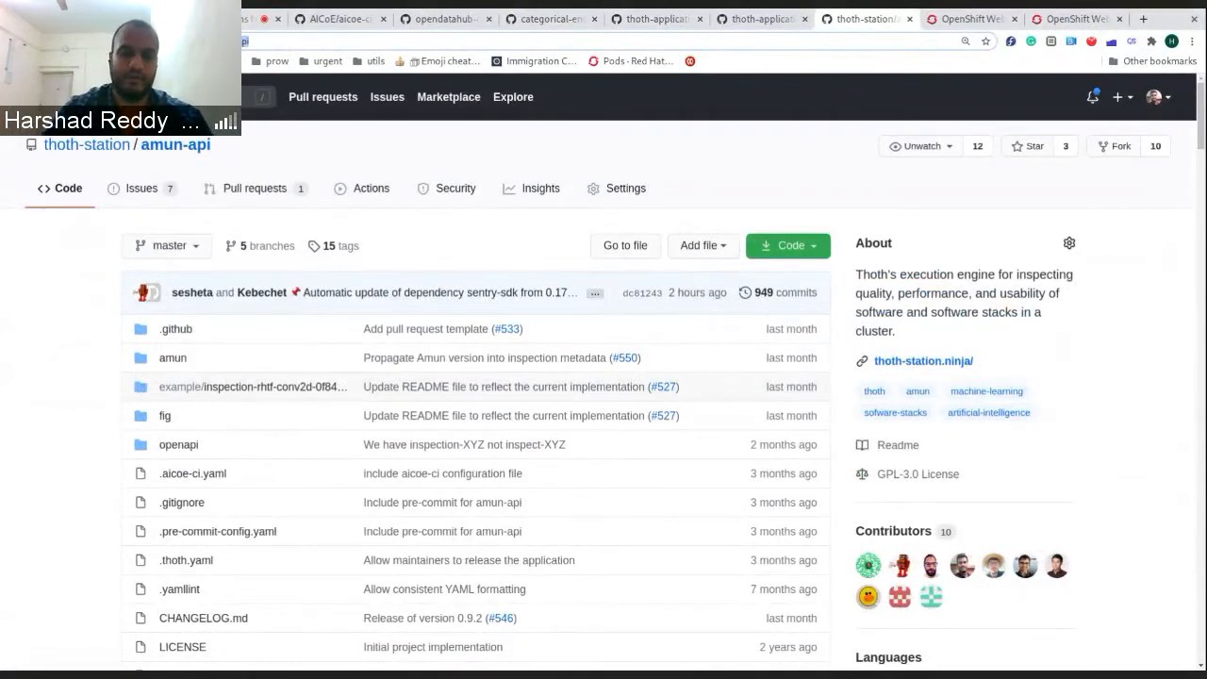
{"action": "scroll", "scroll_direction": "down", "scroll_amount": 3}
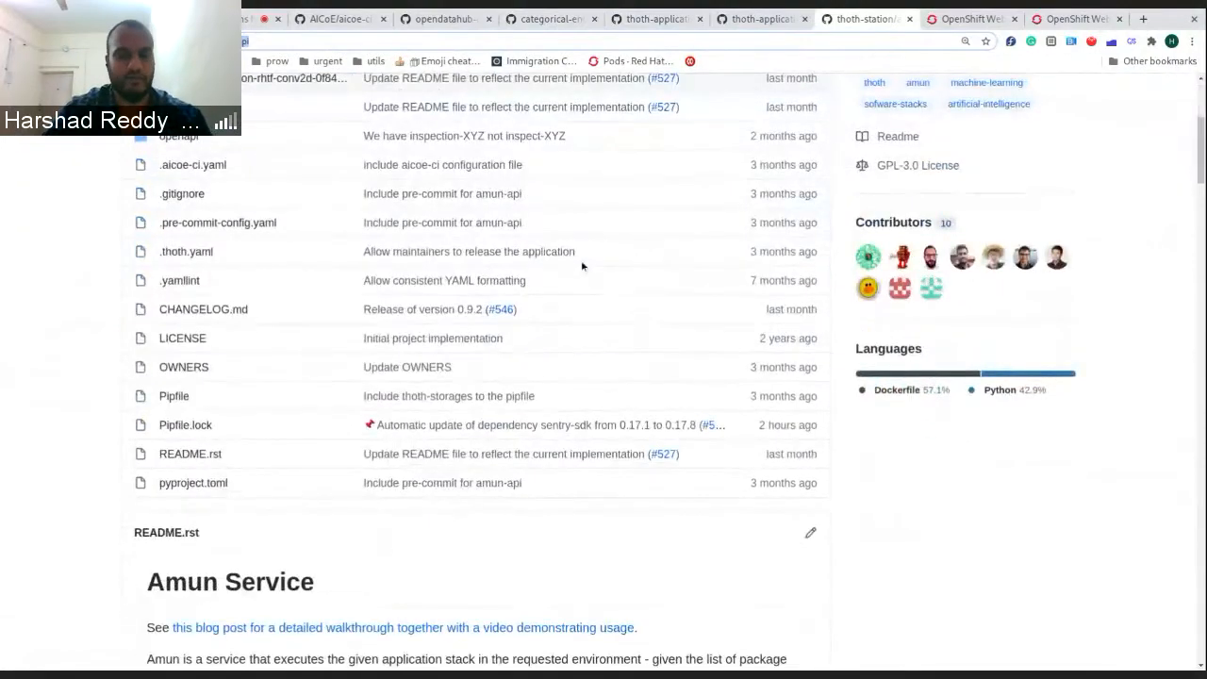
{"action": "scroll", "scroll_direction": "down", "scroll_amount": 3}
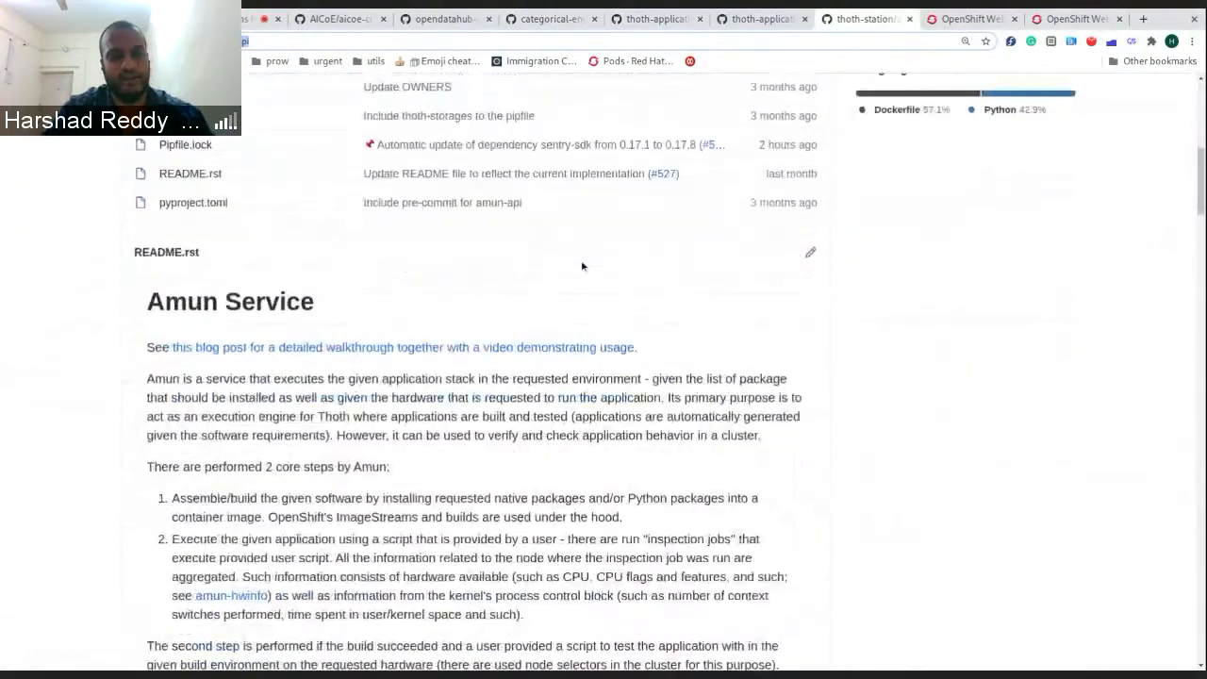
{"action": "scroll", "scroll_direction": "down", "scroll_amount": 3}
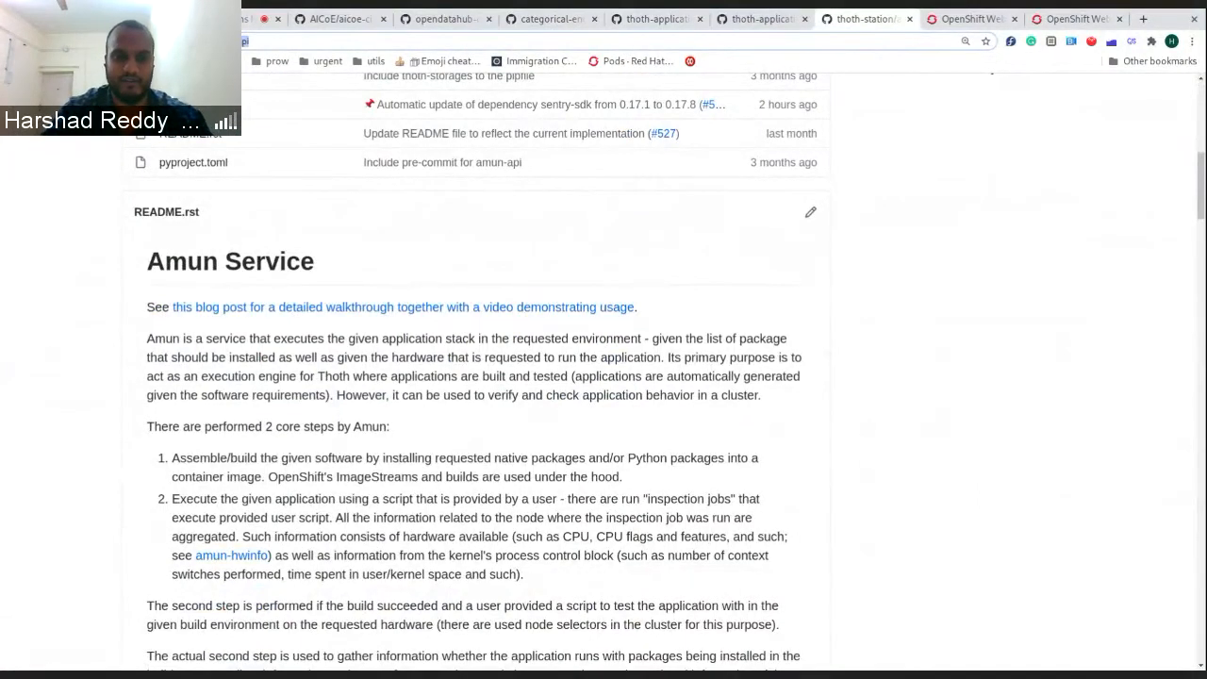
{"action": "scroll", "scroll_direction": "down", "scroll_amount": 3}
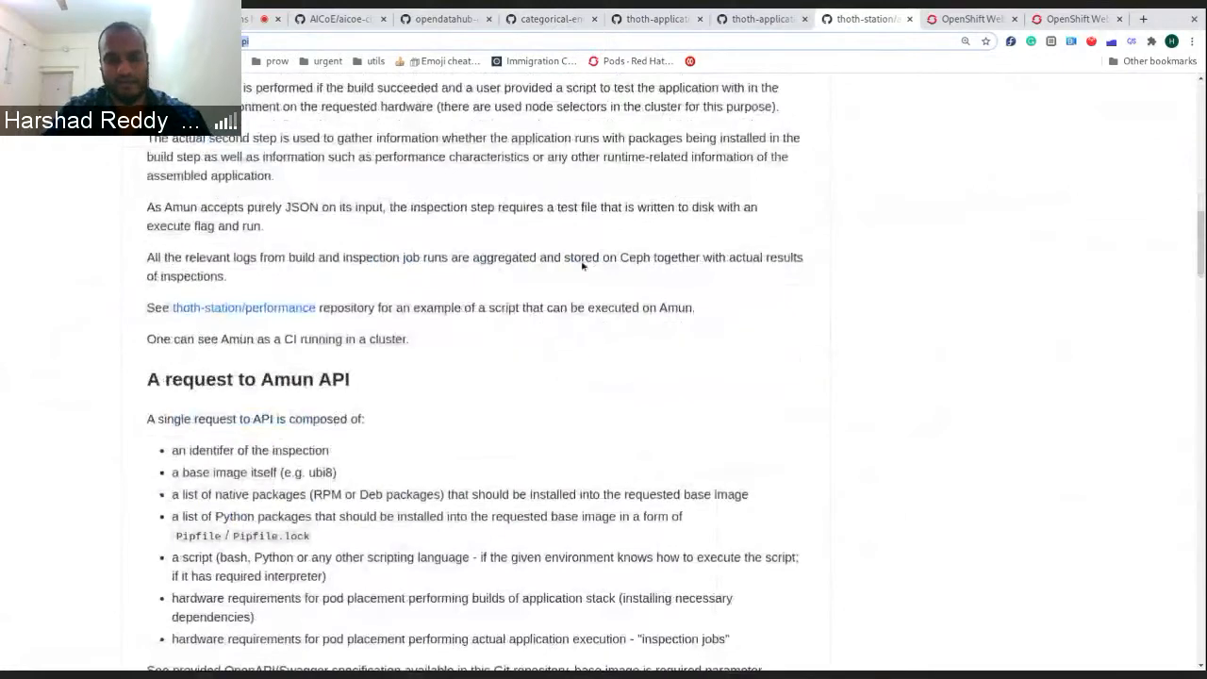
{"action": "scroll", "scroll_direction": "down", "scroll_amount": 3}
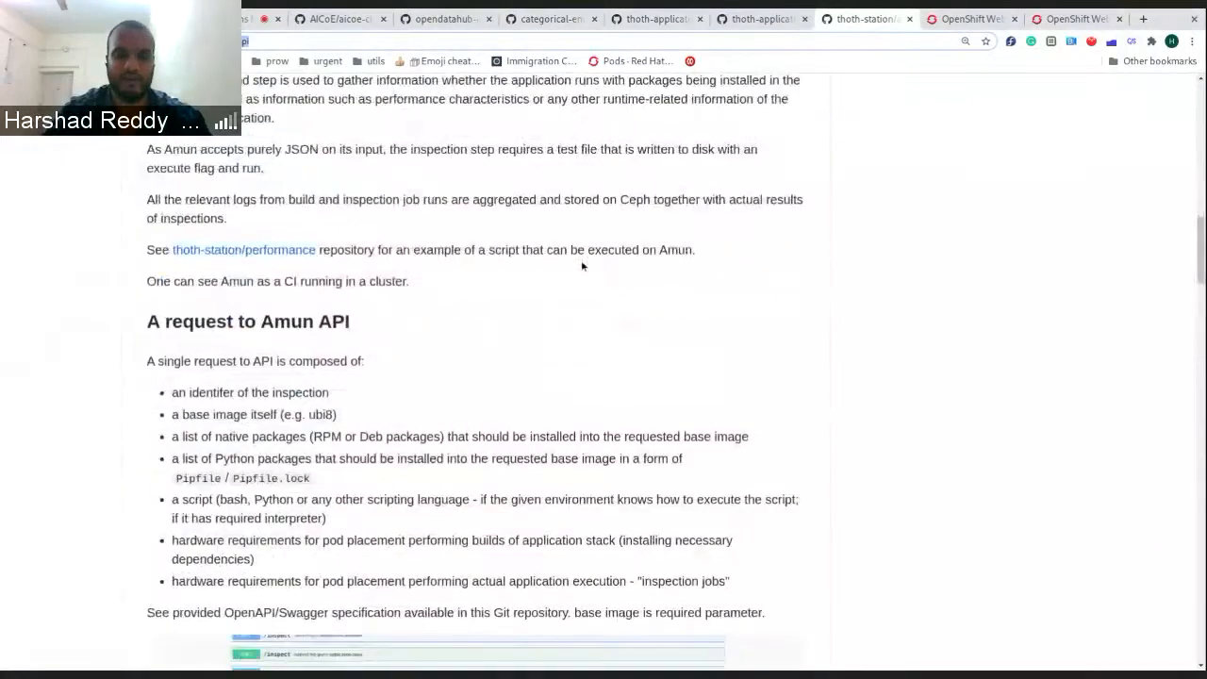
{"action": "scroll", "scroll_direction": "down", "scroll_amount": 3}
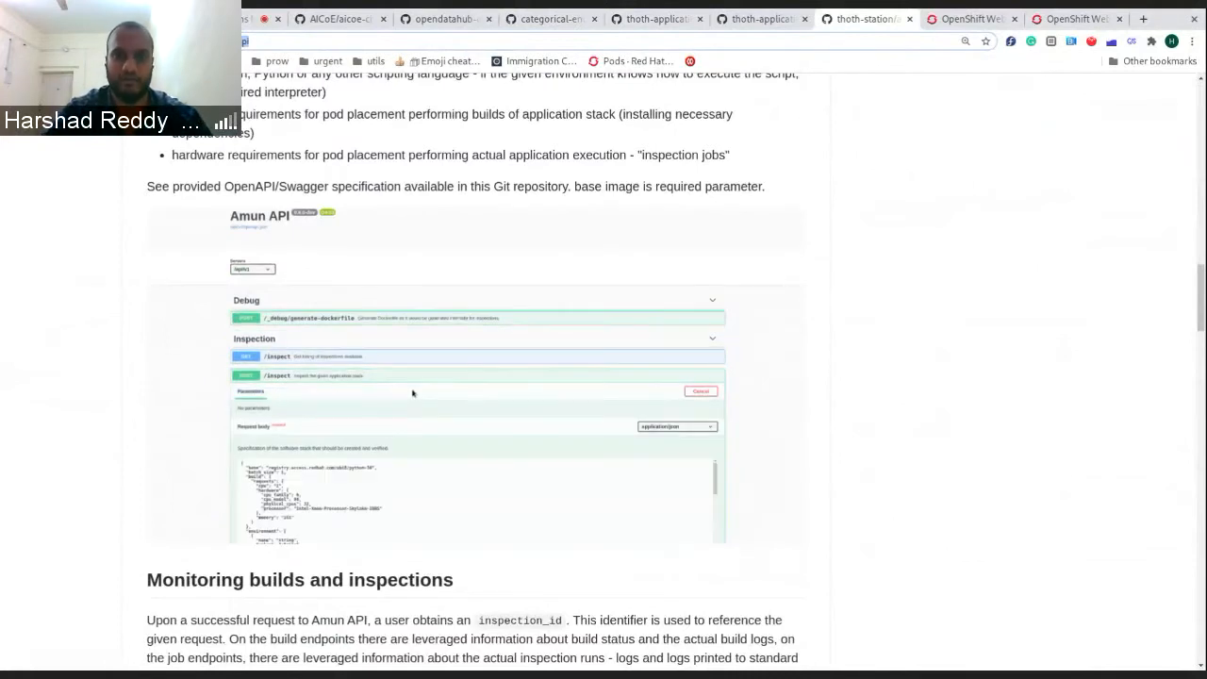
{"action": "scroll", "scroll_direction": "down", "scroll_amount": 3}
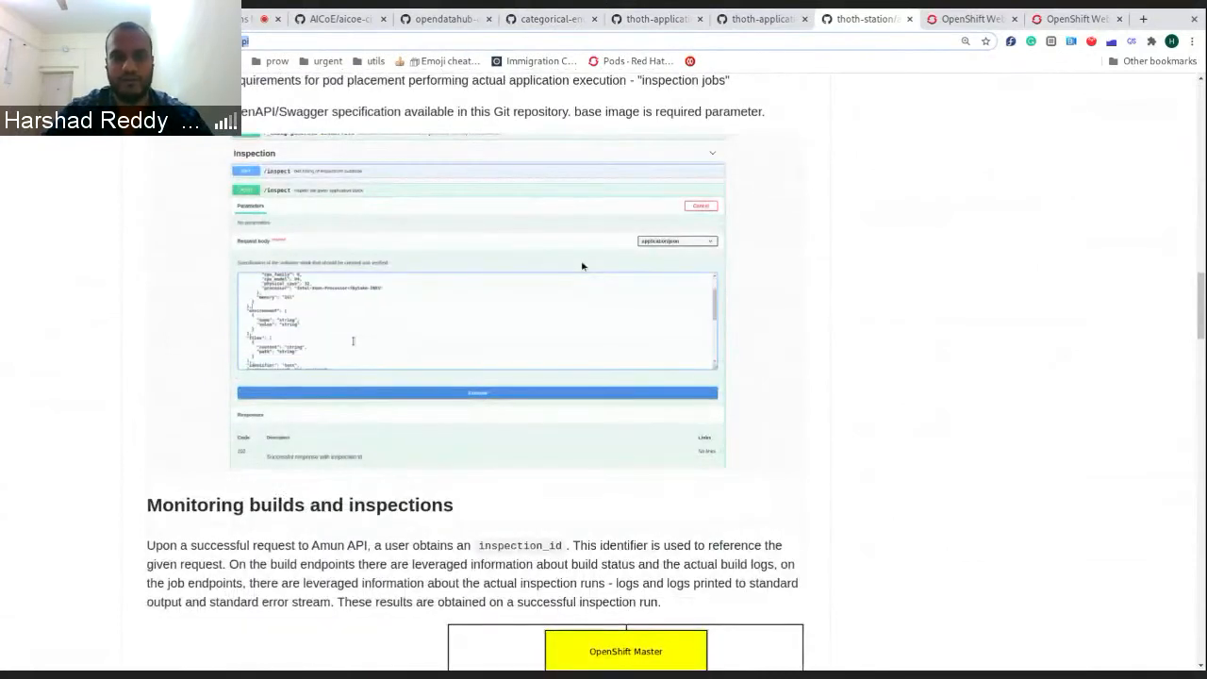
{"action": "scroll", "scroll_direction": "down", "scroll_amount": 3}
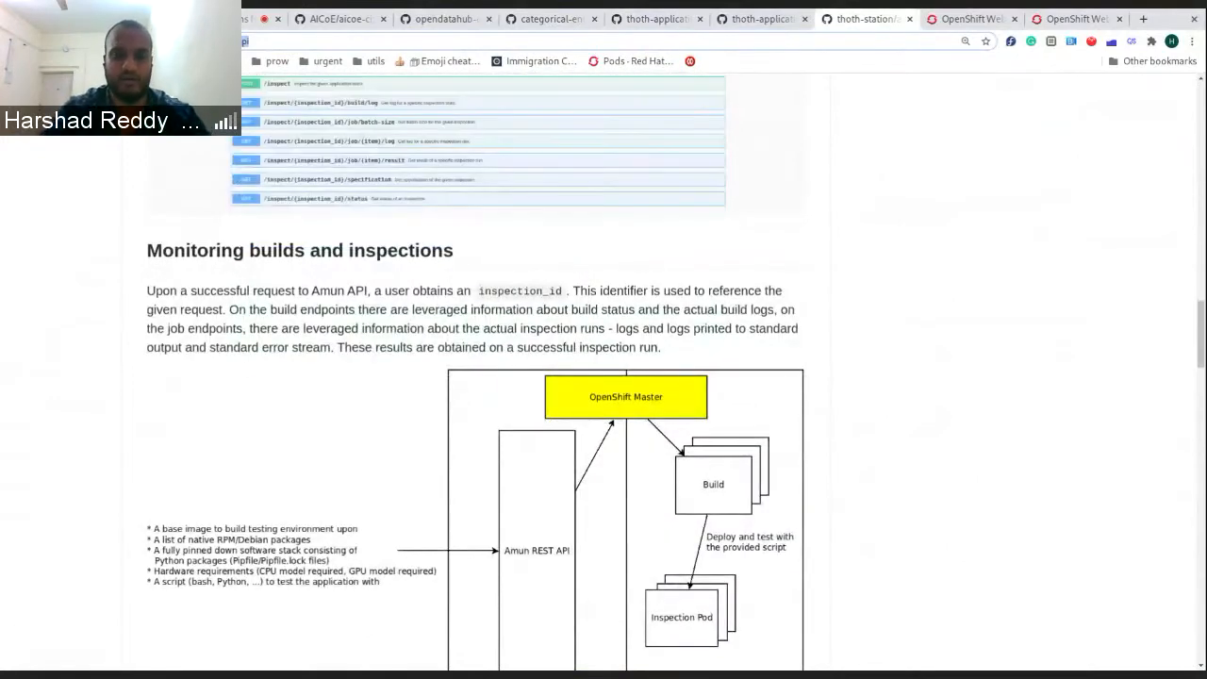
{"action": "scroll", "scroll_direction": "down", "scroll_amount": 3}
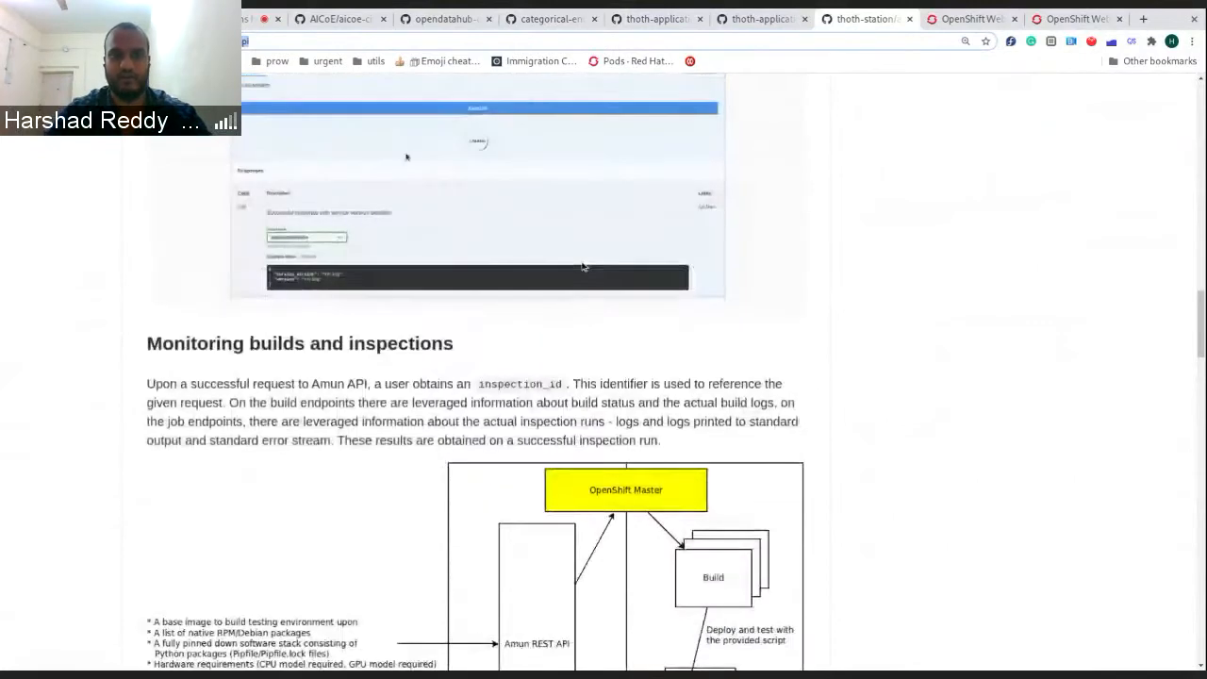
{"action": "scroll", "scroll_direction": "down", "scroll_amount": 3}
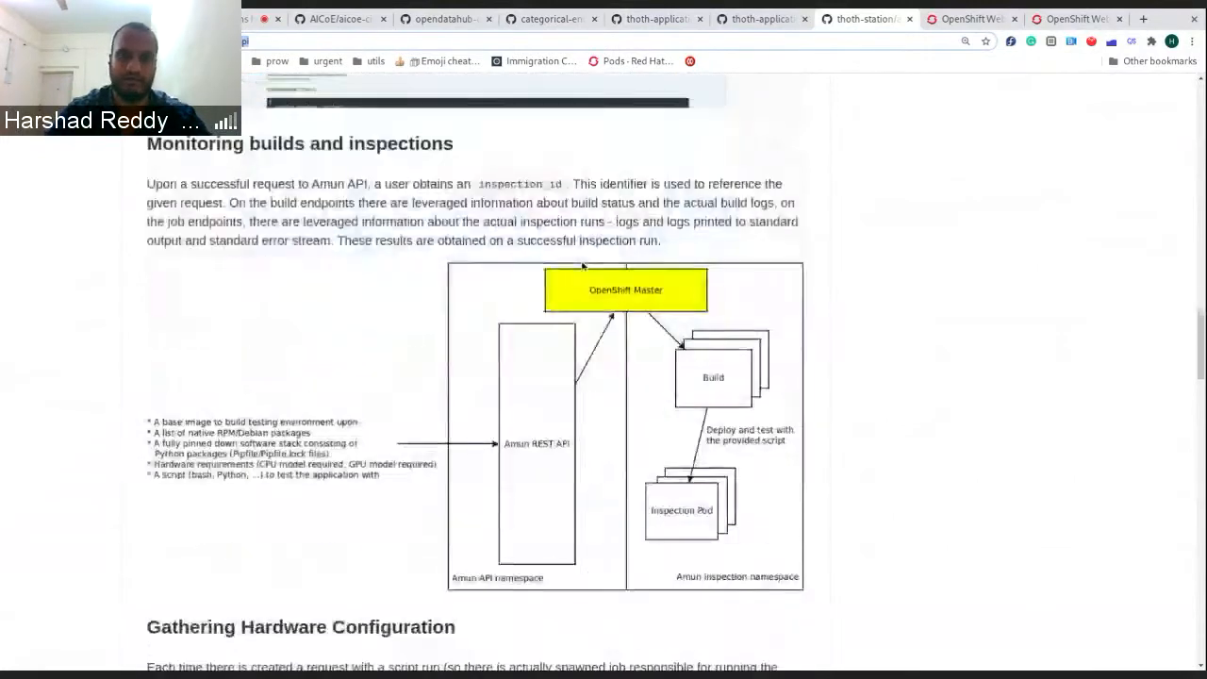
{"action": "scroll", "scroll_direction": "down", "scroll_amount": 3}
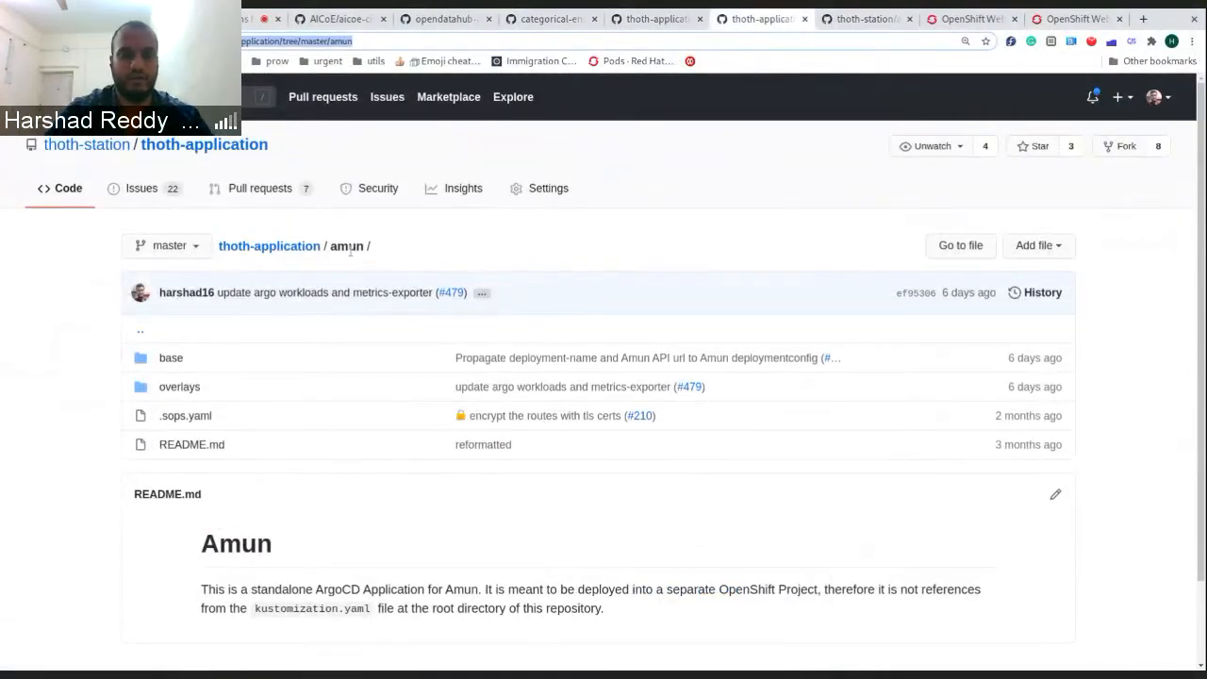
{"action": "mouse_move", "coordinate": [179, 386]}
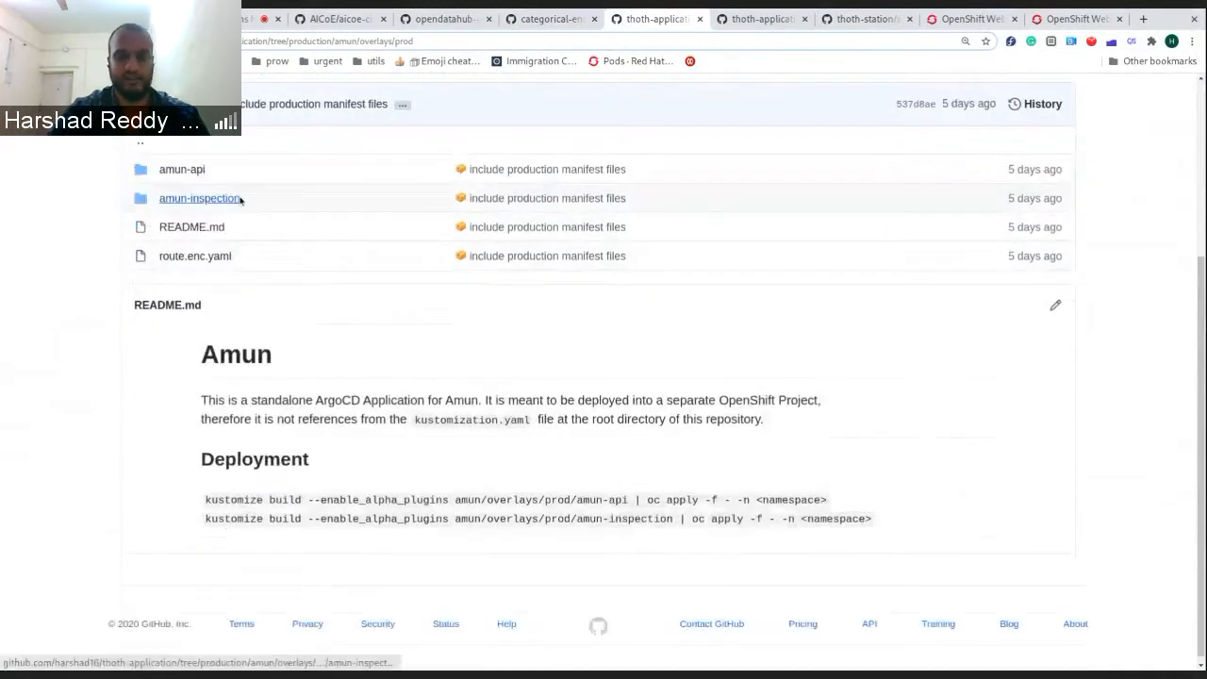
- Highlight the amun-api kustomize deployment command and view the imagestreamtag.yaml manifest in amun-api
{"action": "double_click", "coordinate": [222, 498]}
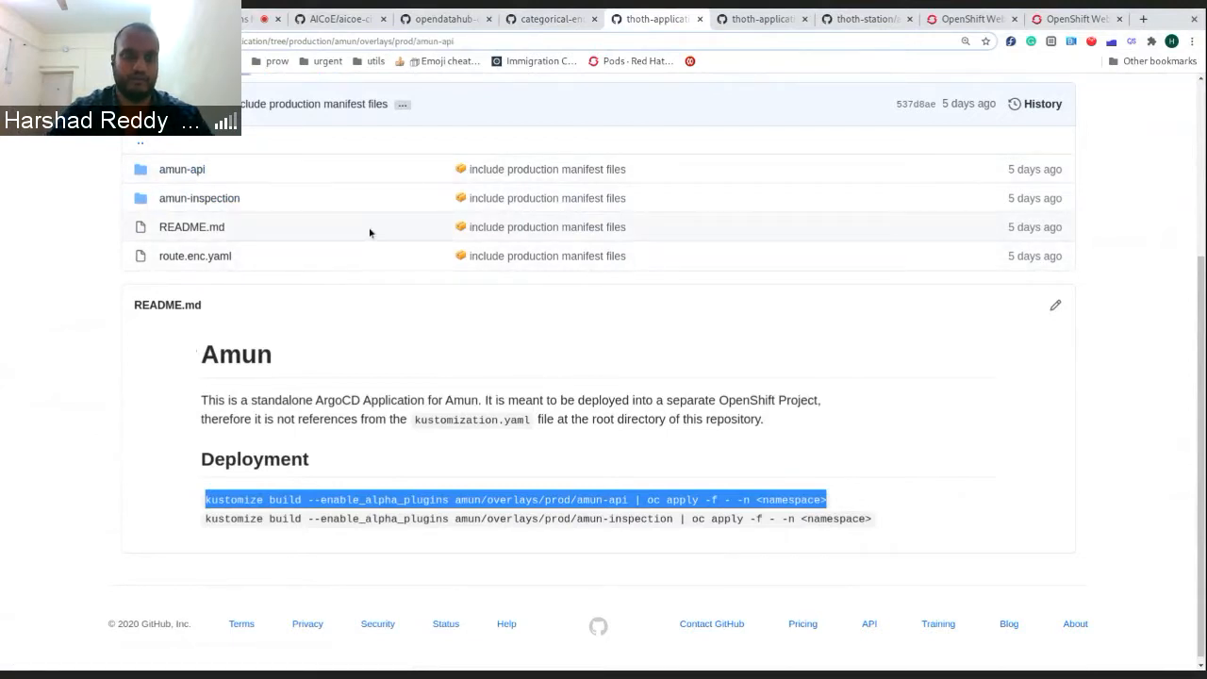
{"action": "left_click", "coordinate": [181, 170]}
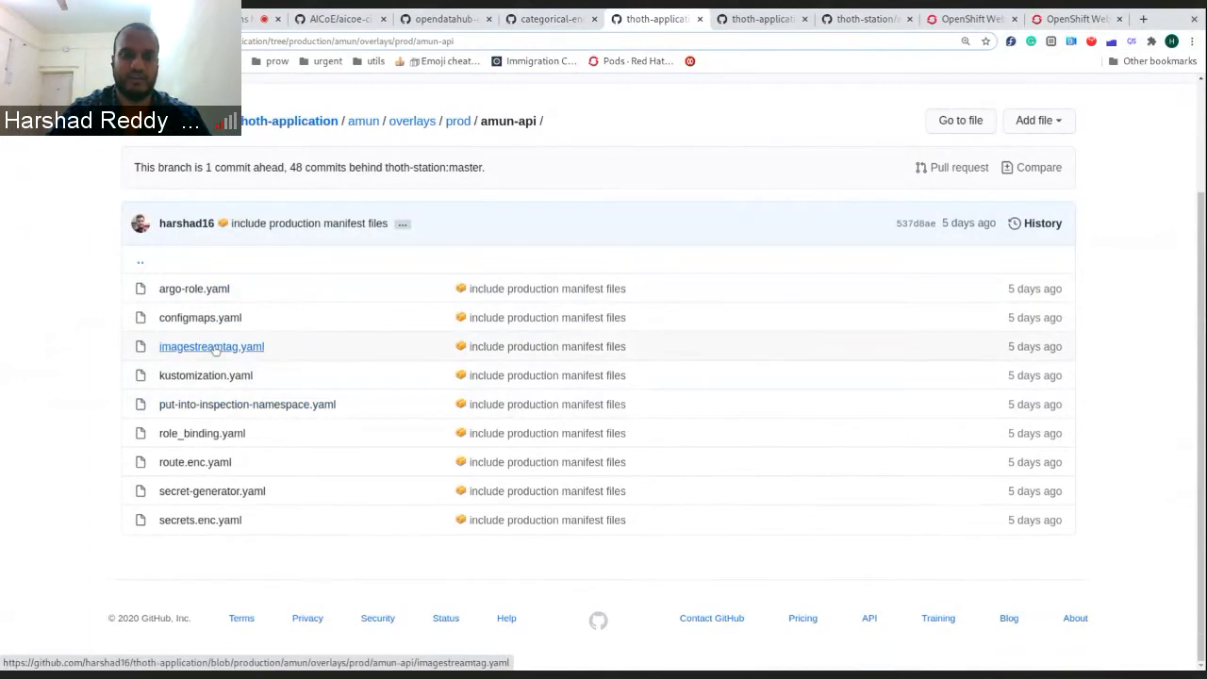
{"action": "left_click", "coordinate": [211, 347]}
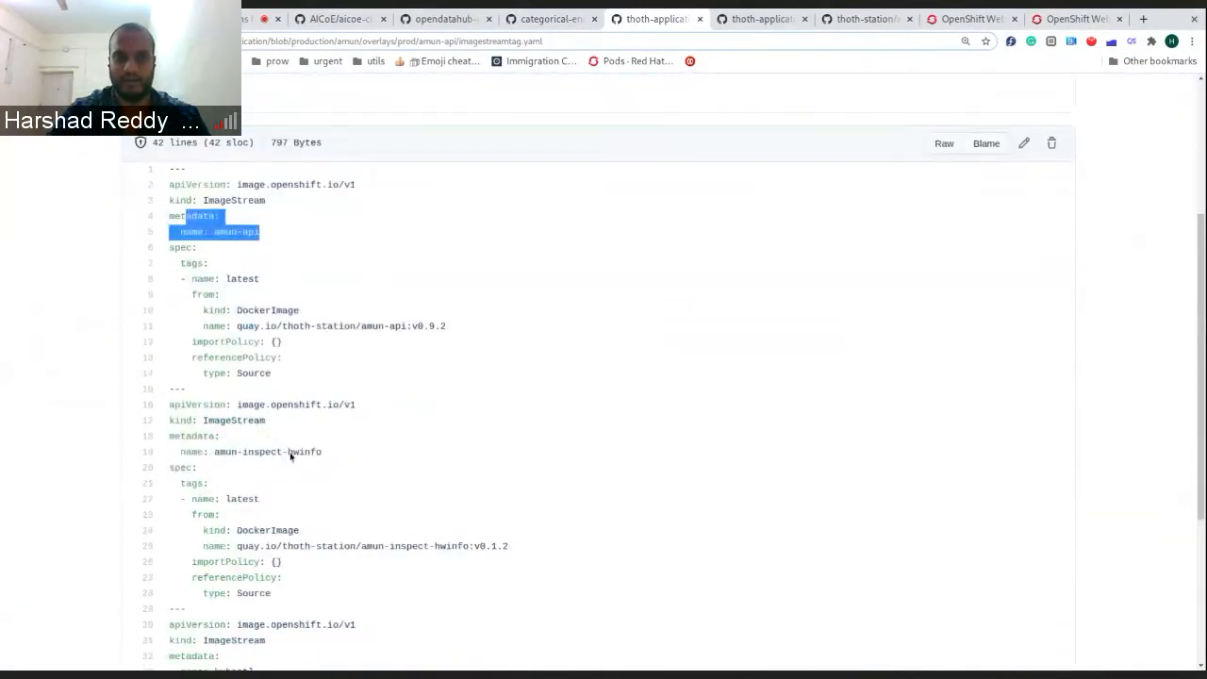
{"action": "scroll", "scroll_direction": "down", "scroll_amount": 3}
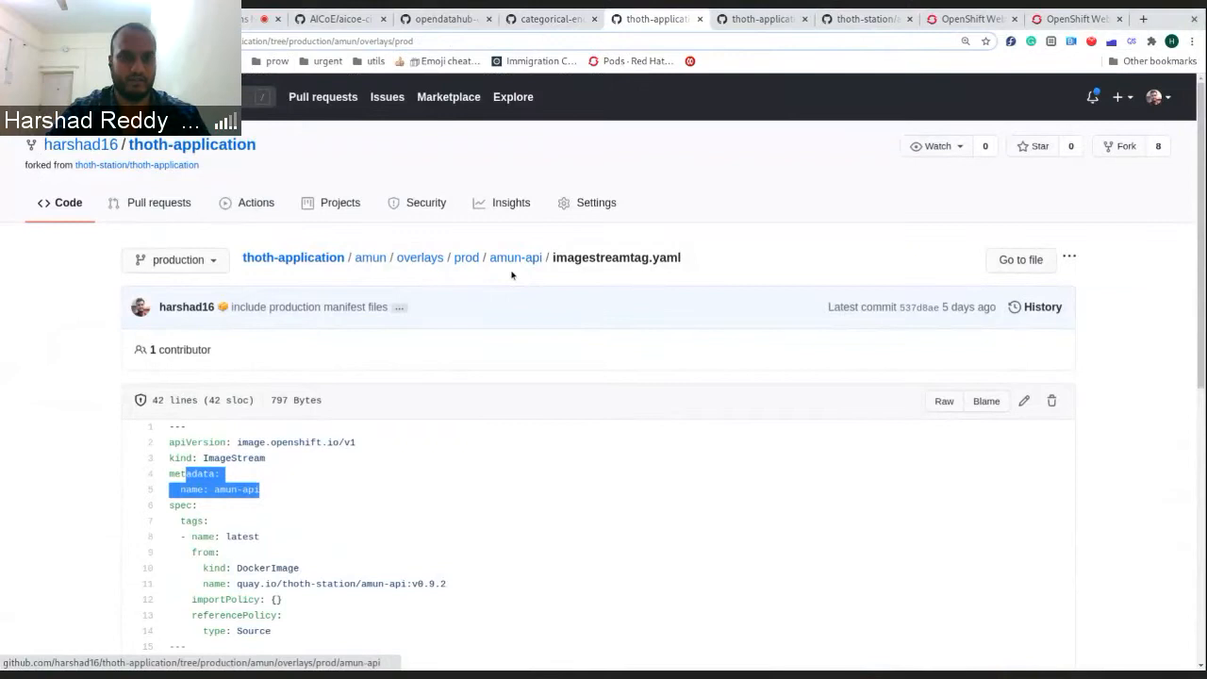
- Return to the amun-api folder listing argo-role, configmaps, imagestreamtag, kustomization and secrets
{"action": "left_click", "coordinate": [466, 257]}
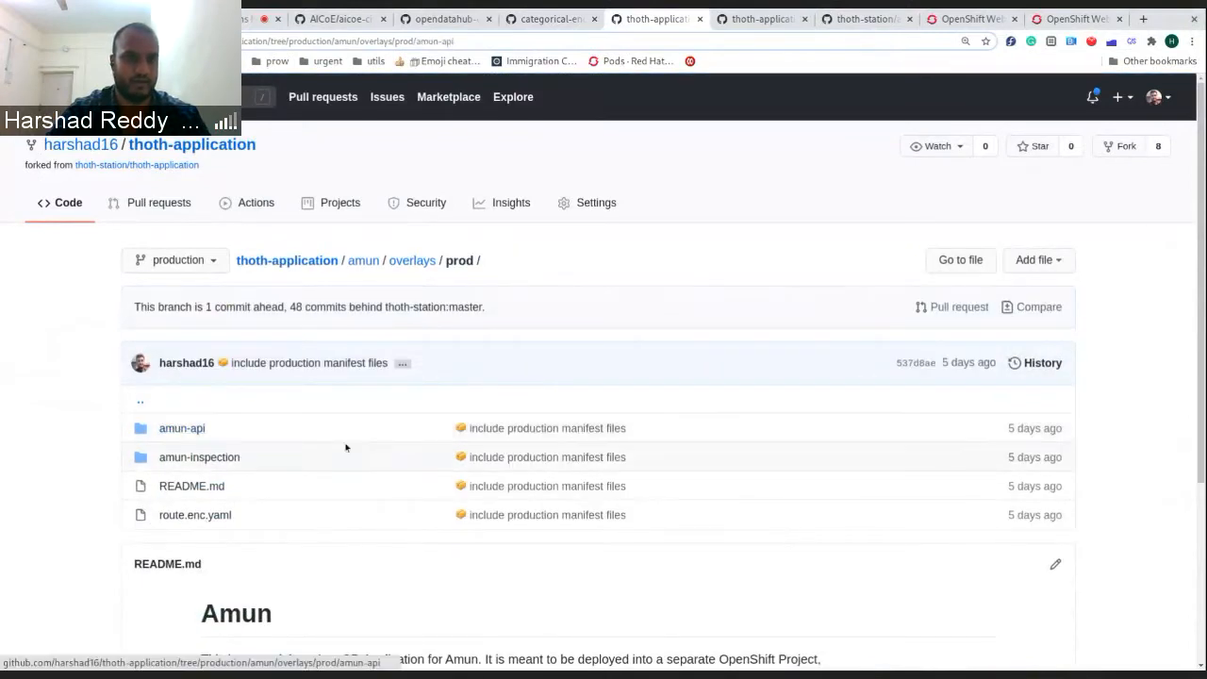
{"action": "left_click", "coordinate": [181, 426]}
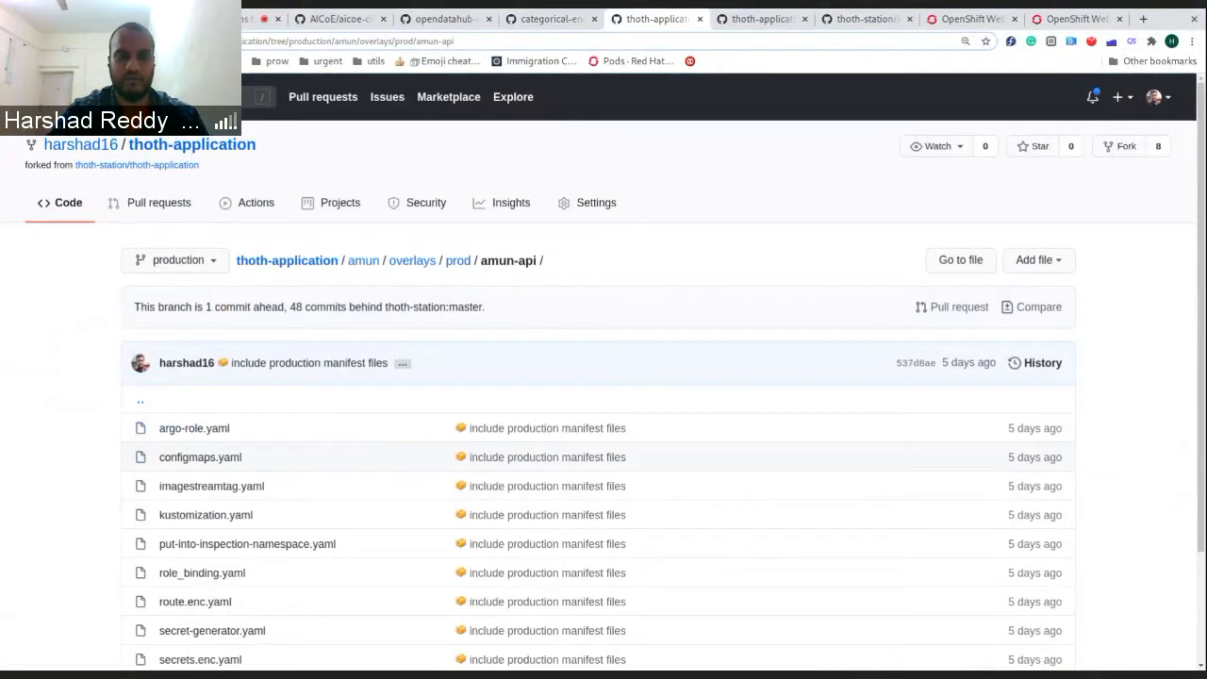
{"action": "scroll", "scroll_direction": "down", "scroll_amount": 3}
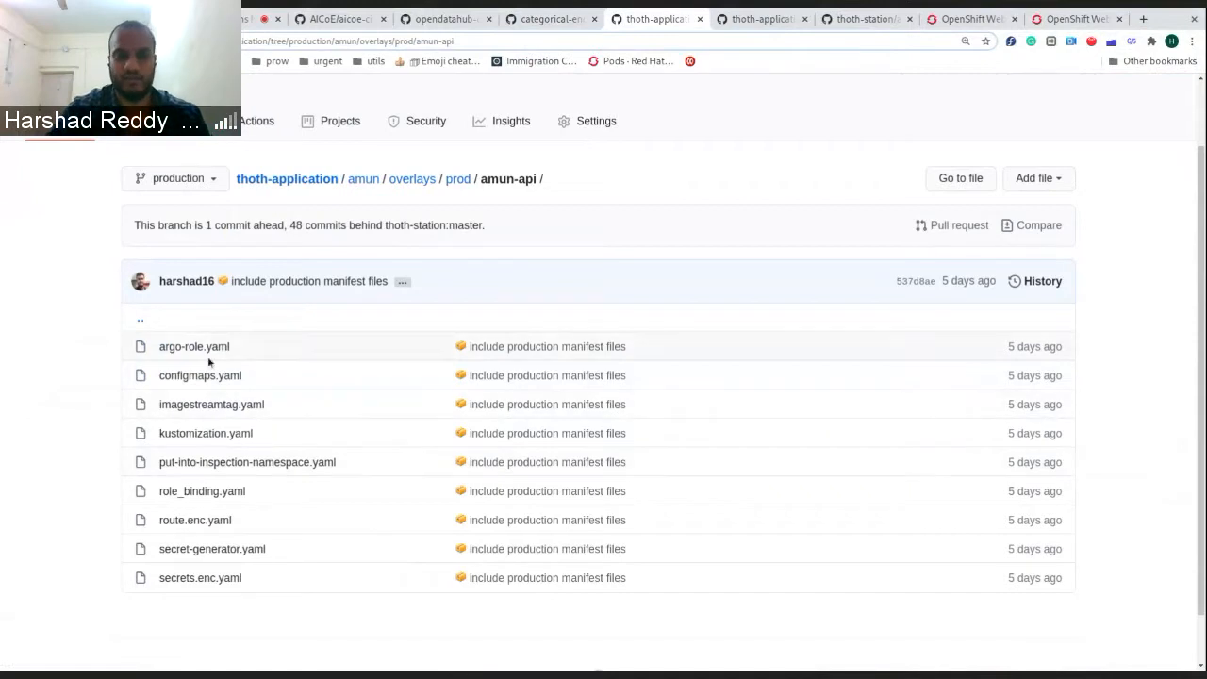
- View the argo-role.yaml manifest defining the argo-admin Role, then return to the prod overlay folder
{"action": "left_click", "coordinate": [194, 347]}
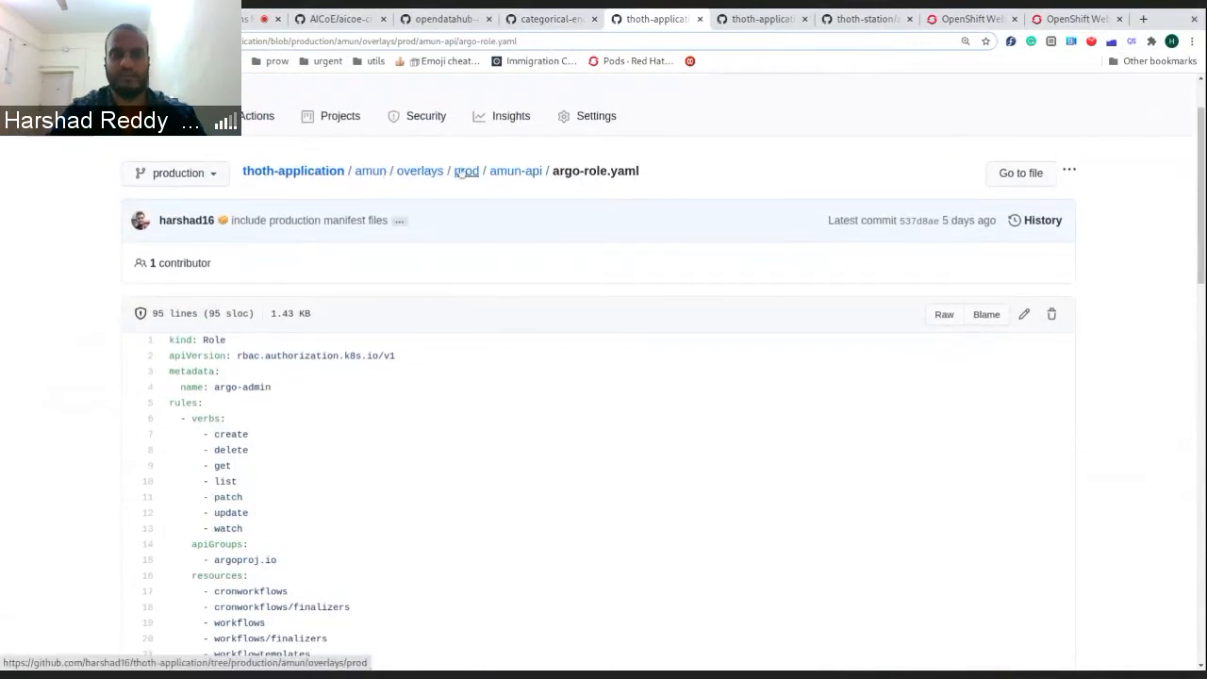
{"action": "left_click", "coordinate": [466, 170]}
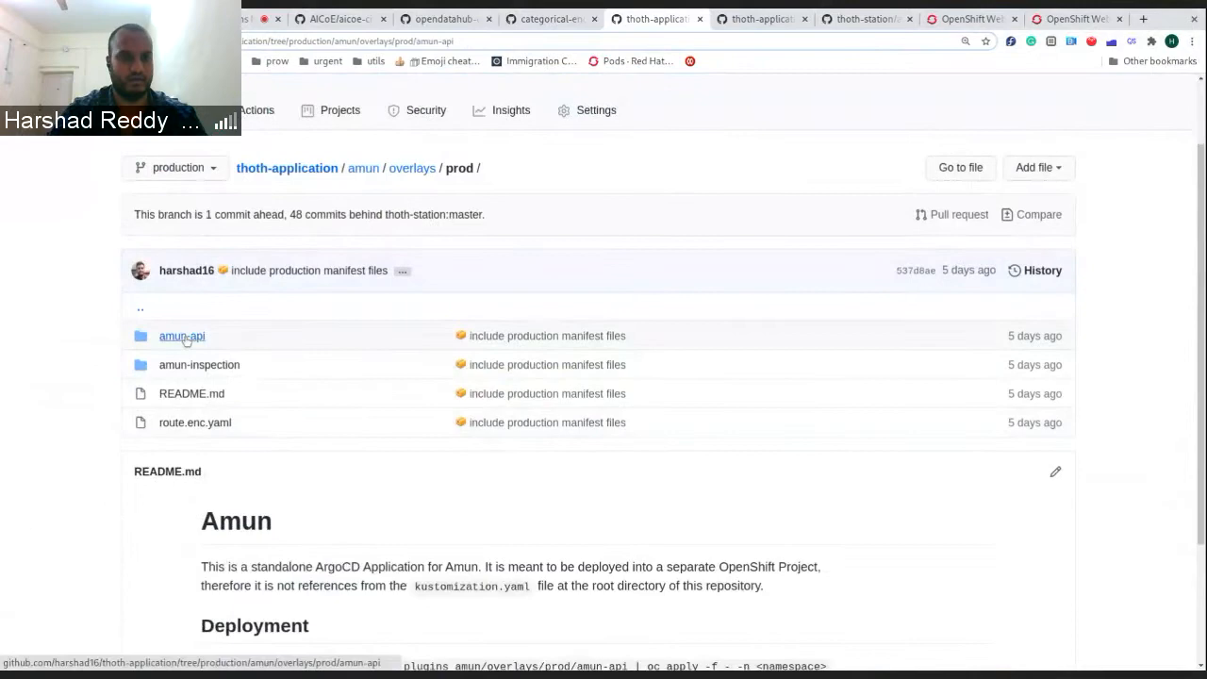
{"action": "left_click", "coordinate": [181, 336]}
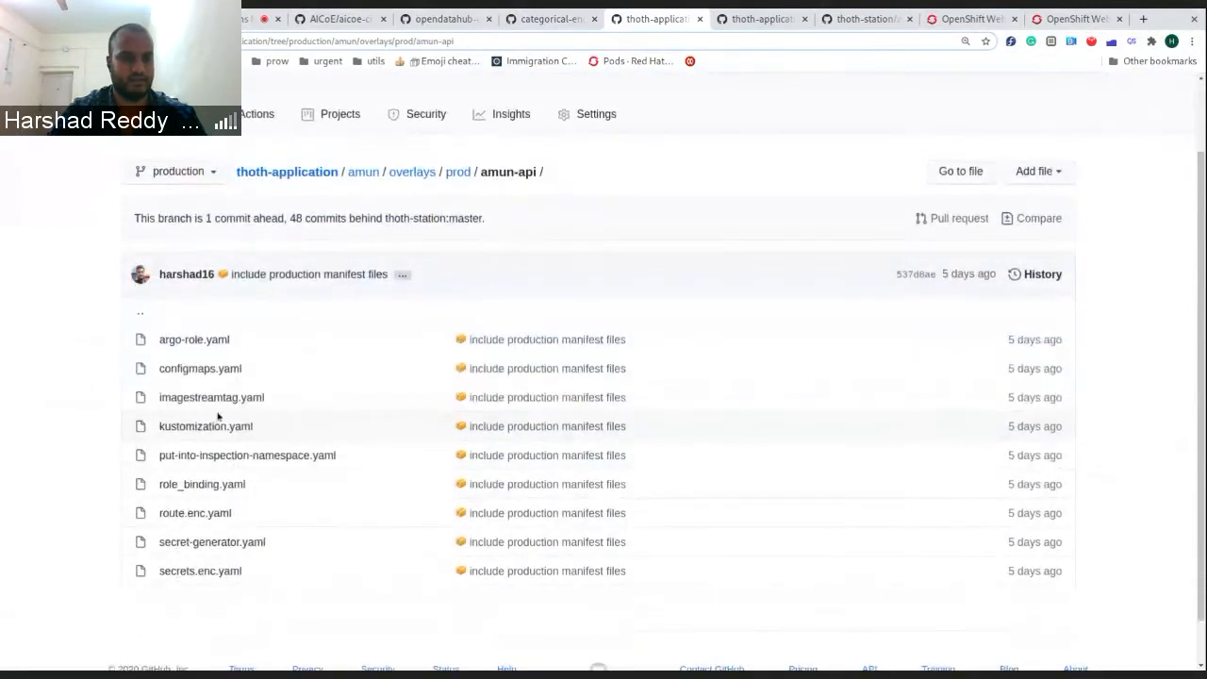
{"action": "left_click", "coordinate": [203, 426]}
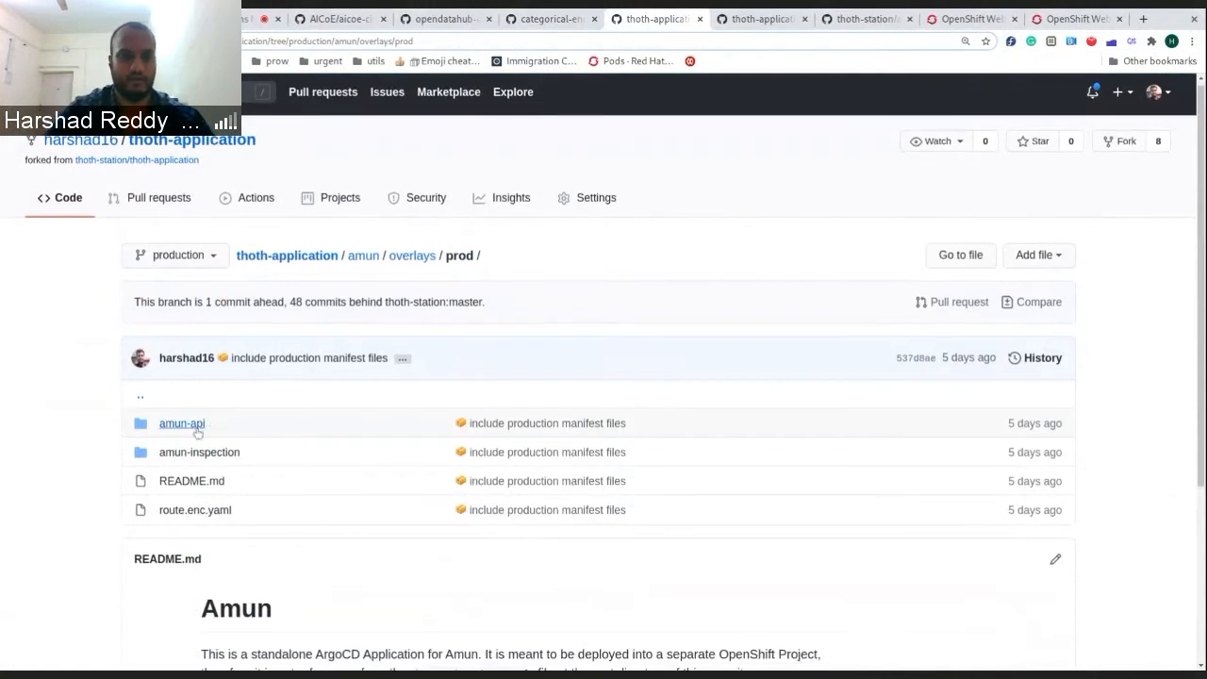
{"action": "left_click", "coordinate": [181, 422]}
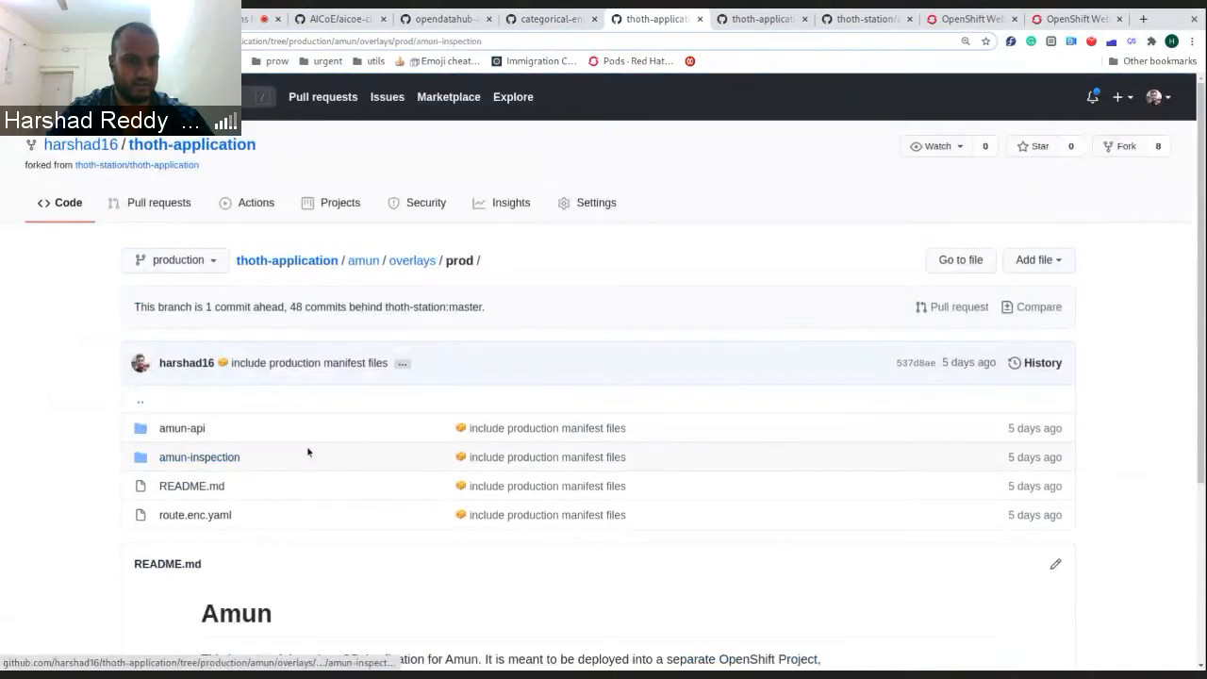
{"action": "left_click", "coordinate": [200, 458]}
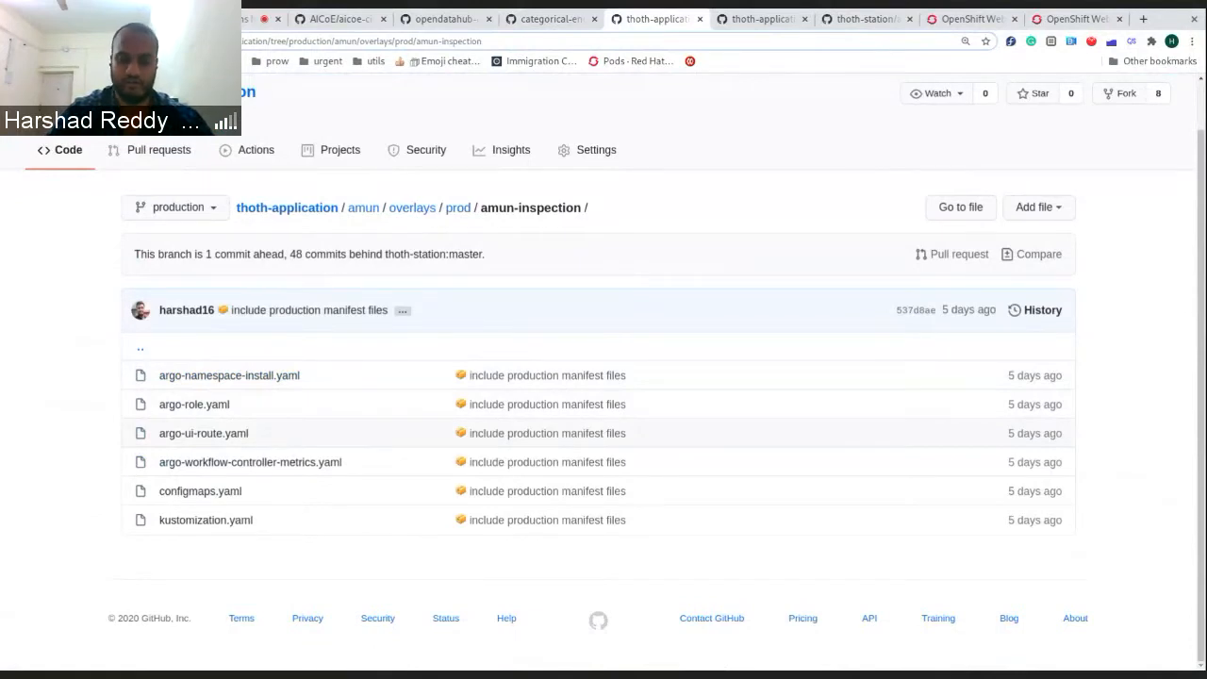
{"action": "mouse_move", "coordinate": [230, 373]}
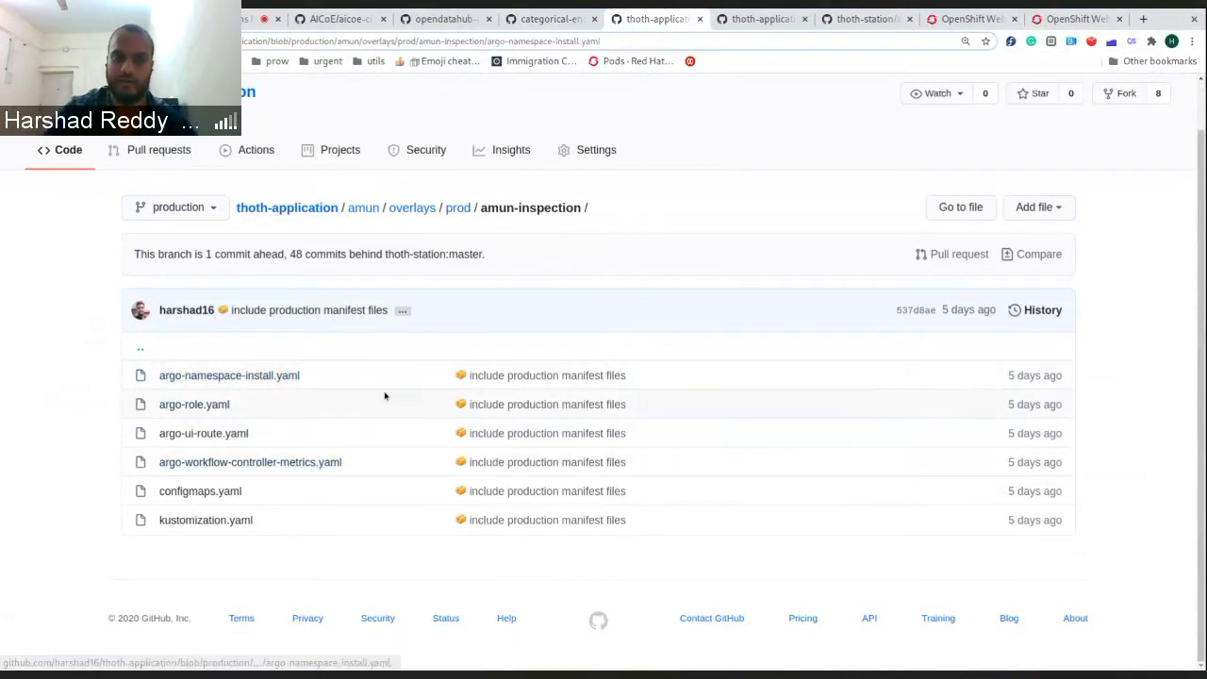
{"action": "left_click", "coordinate": [230, 375]}
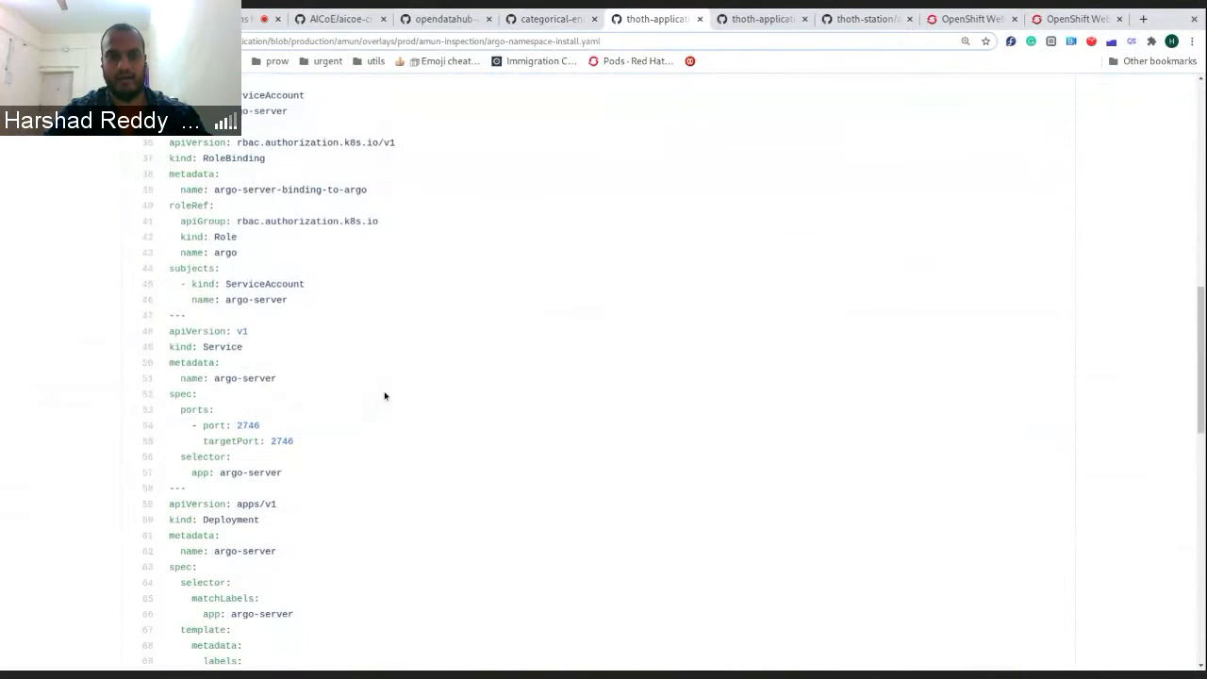
{"action": "scroll", "scroll_direction": "down", "scroll_amount": 3}
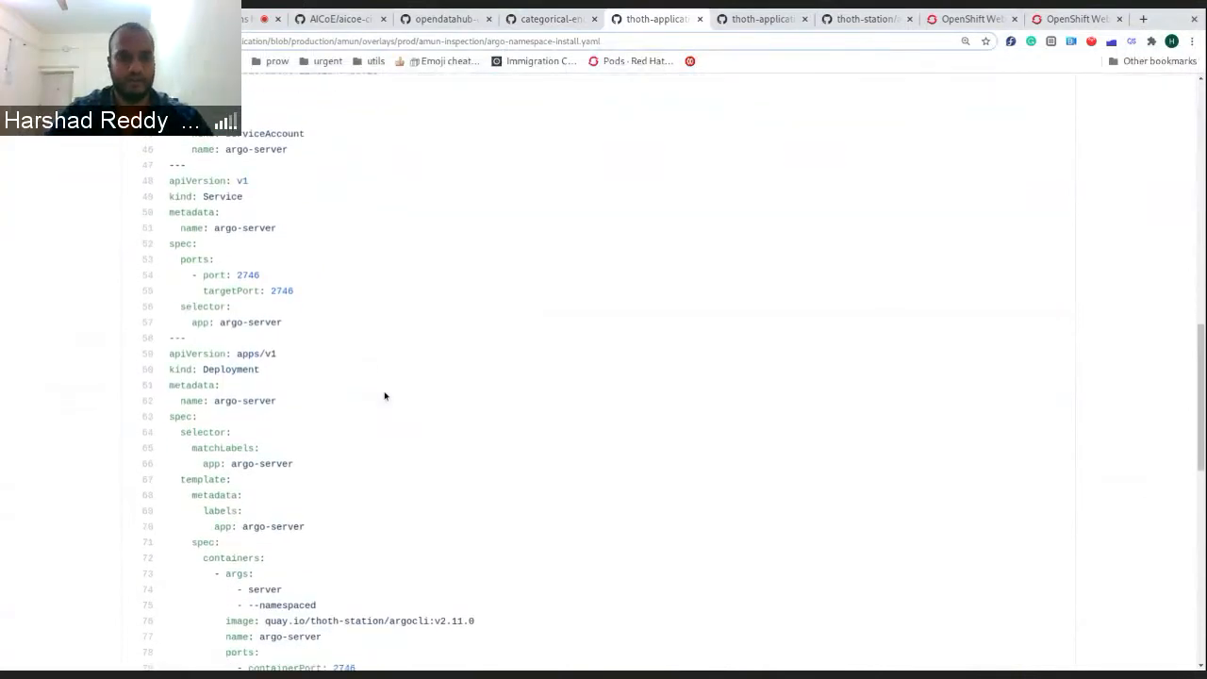
{"action": "double_click", "coordinate": [454, 620]}
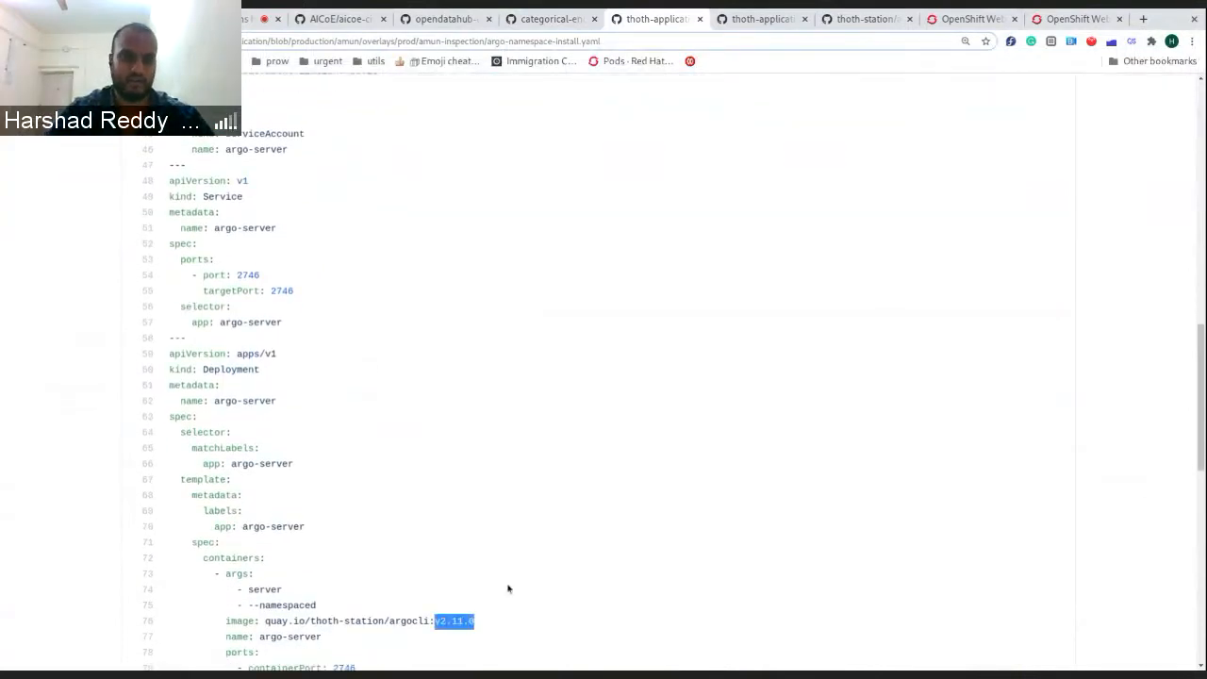
{"action": "scroll", "scroll_direction": "down", "scroll_amount": 3}
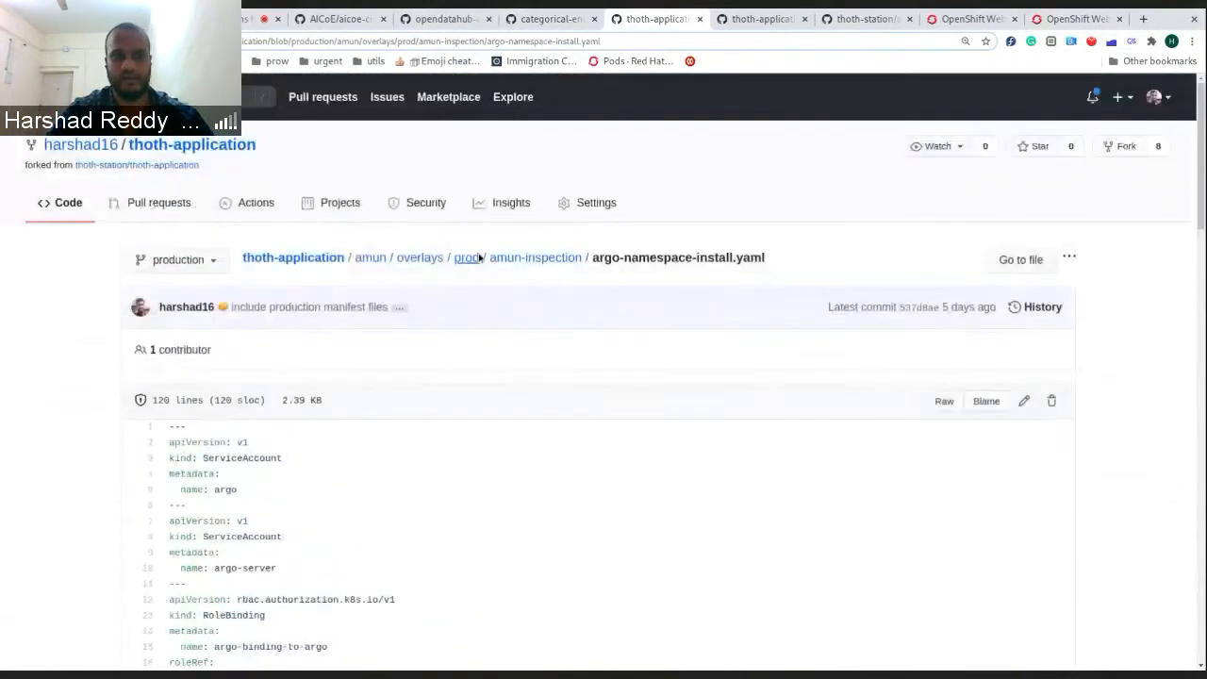
{"action": "left_click", "coordinate": [465, 256]}
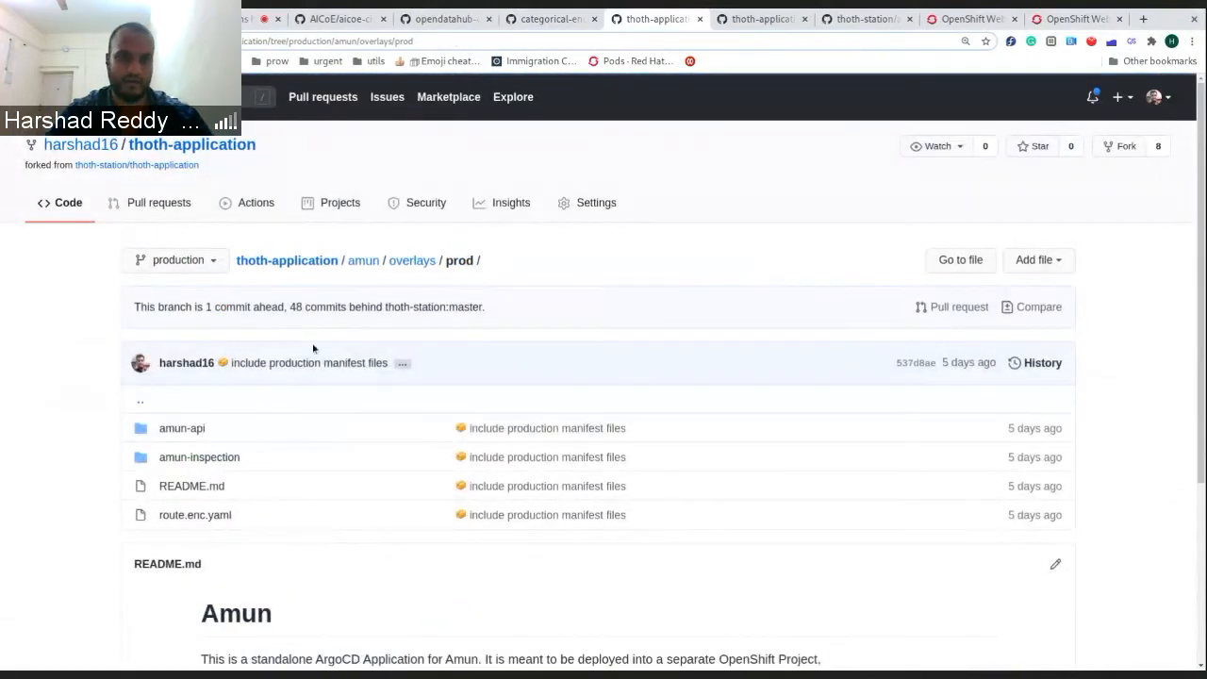
{"action": "scroll", "scroll_direction": "down", "scroll_amount": 3}
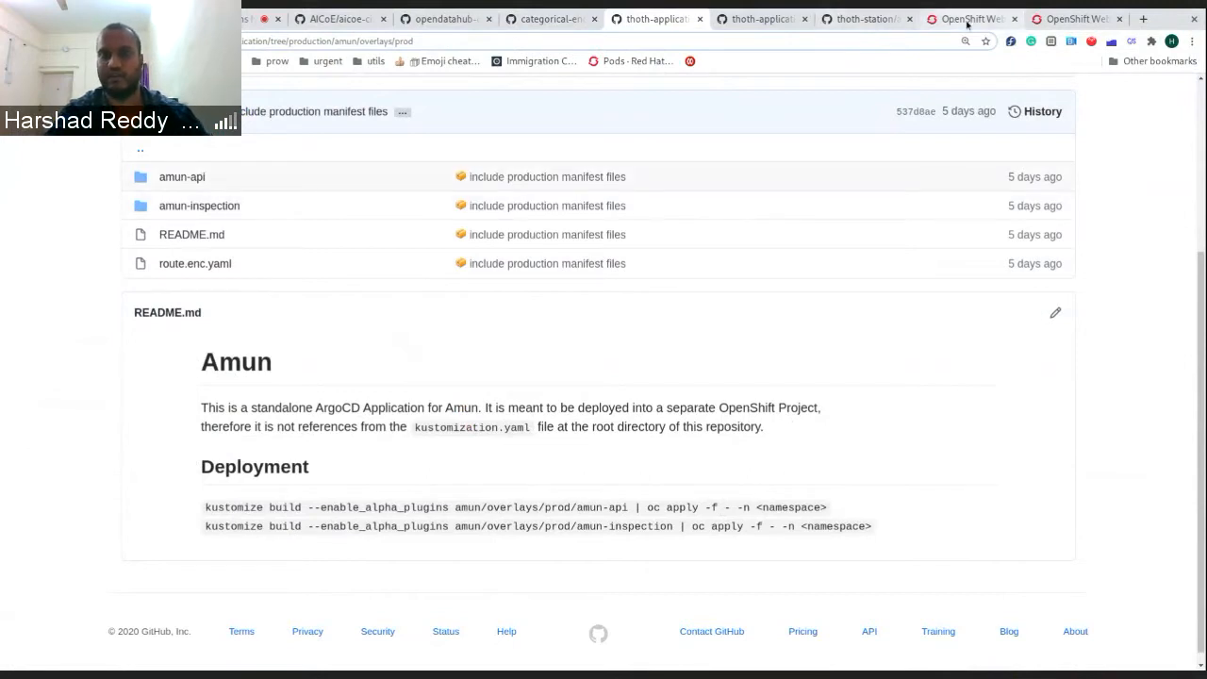
{"action": "left_click", "coordinate": [971, 19]}
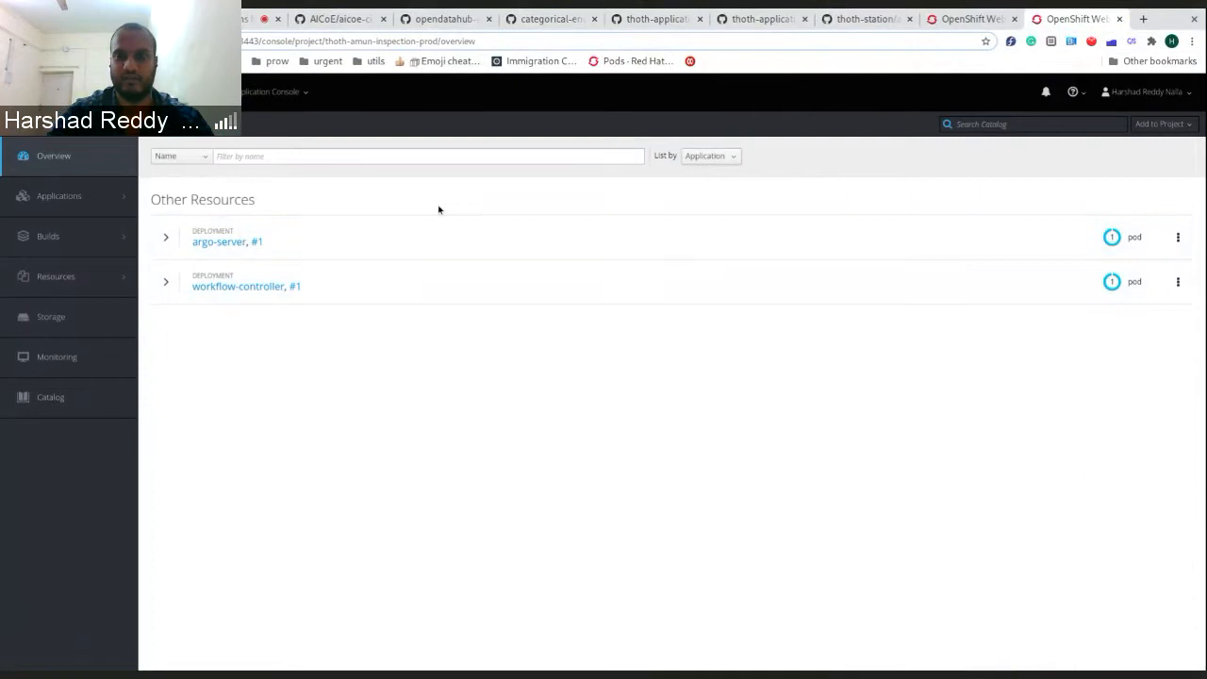
{"action": "left_click", "coordinate": [656, 18]}
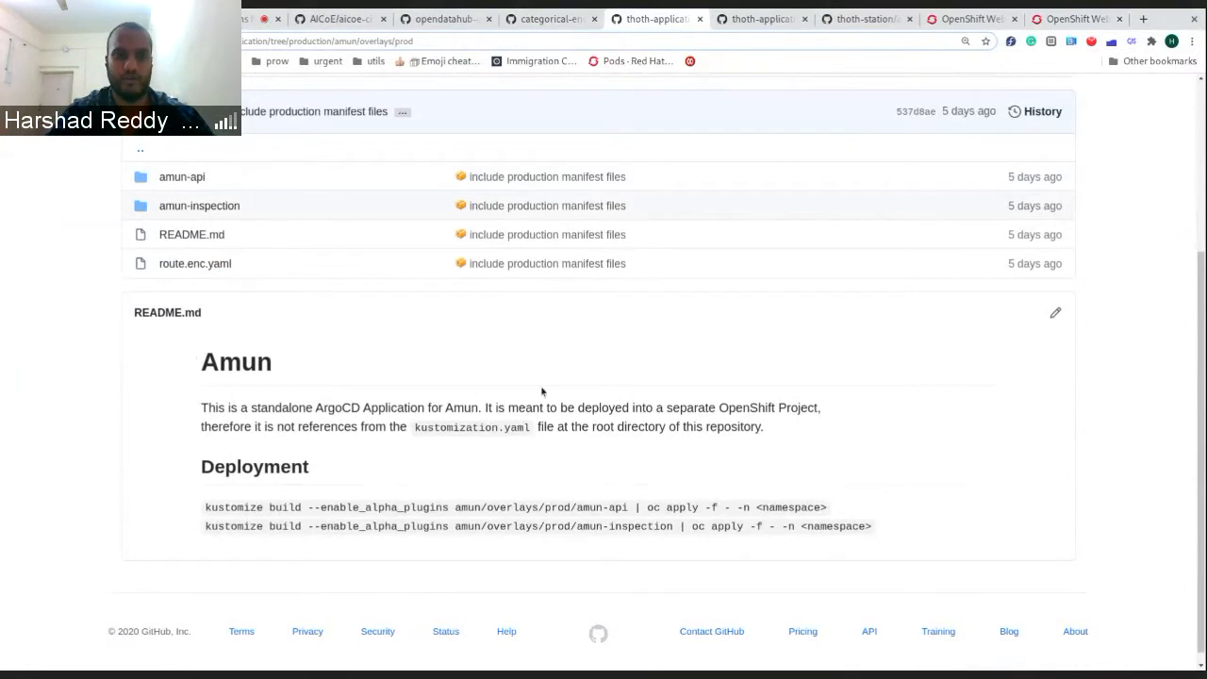
- Highlight the kustomize build command and bring up the Amun REST API architecture diagram
{"action": "left_click_drag", "start_coordinate": [203, 507], "coordinate": [397, 508]}
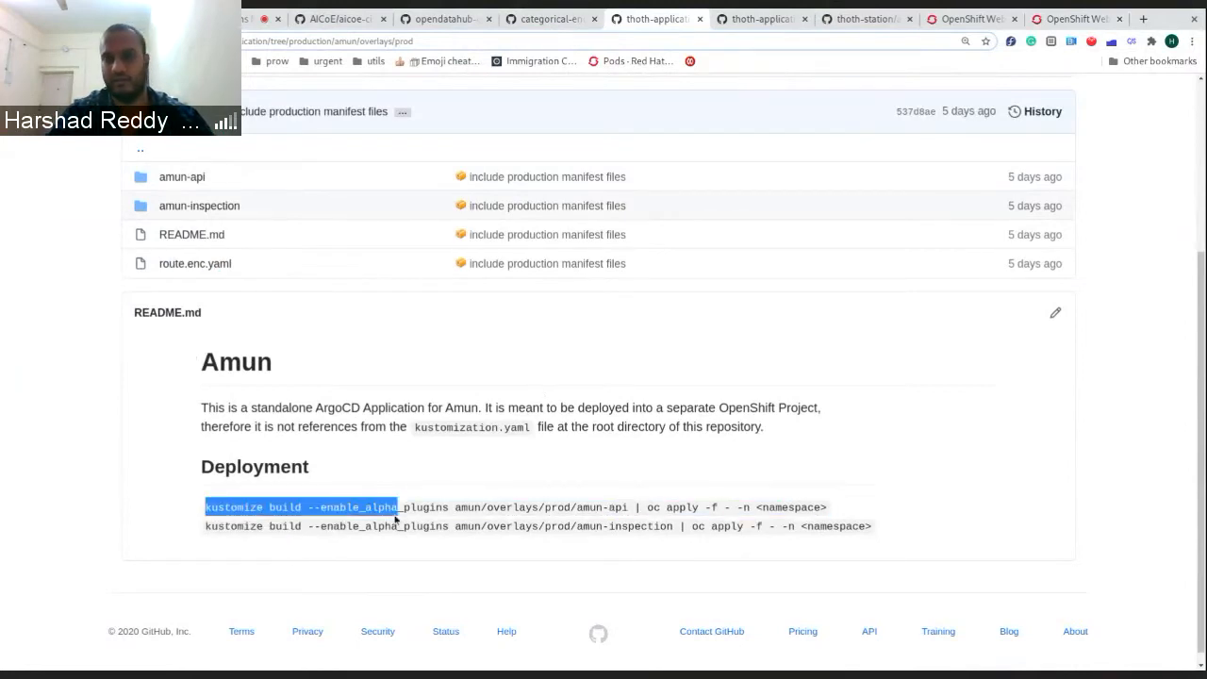
{"action": "mouse_move", "coordinate": [546, 177]}
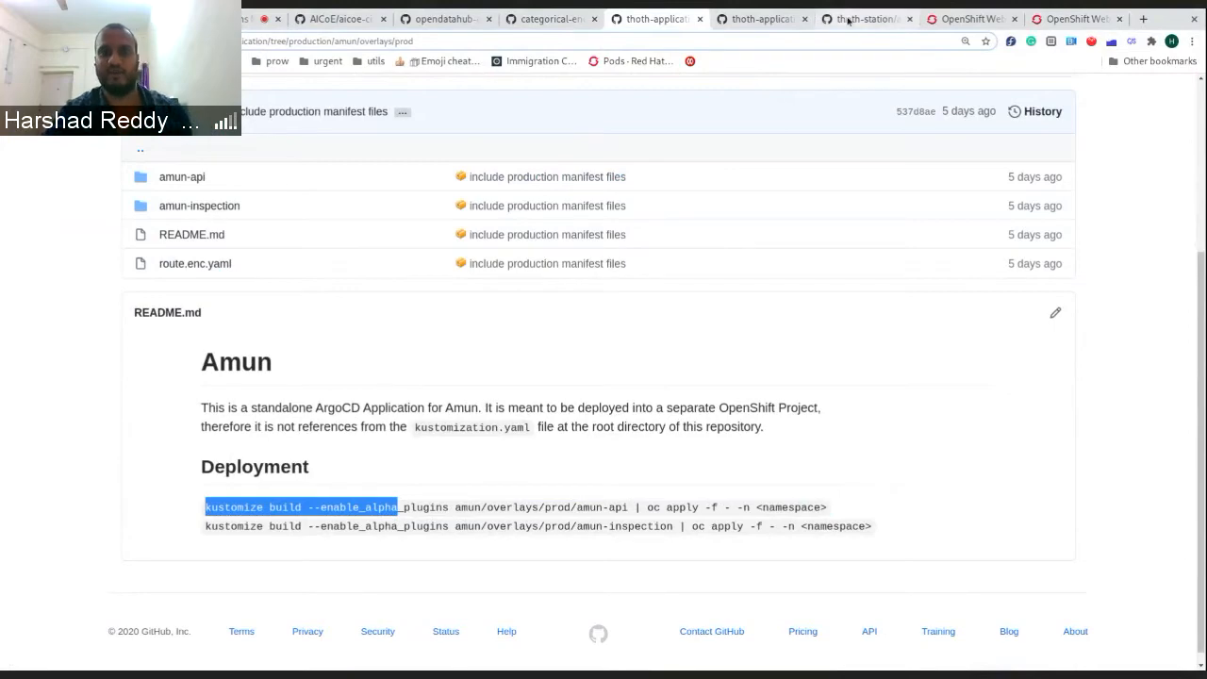
{"action": "left_click", "coordinate": [886, 19]}
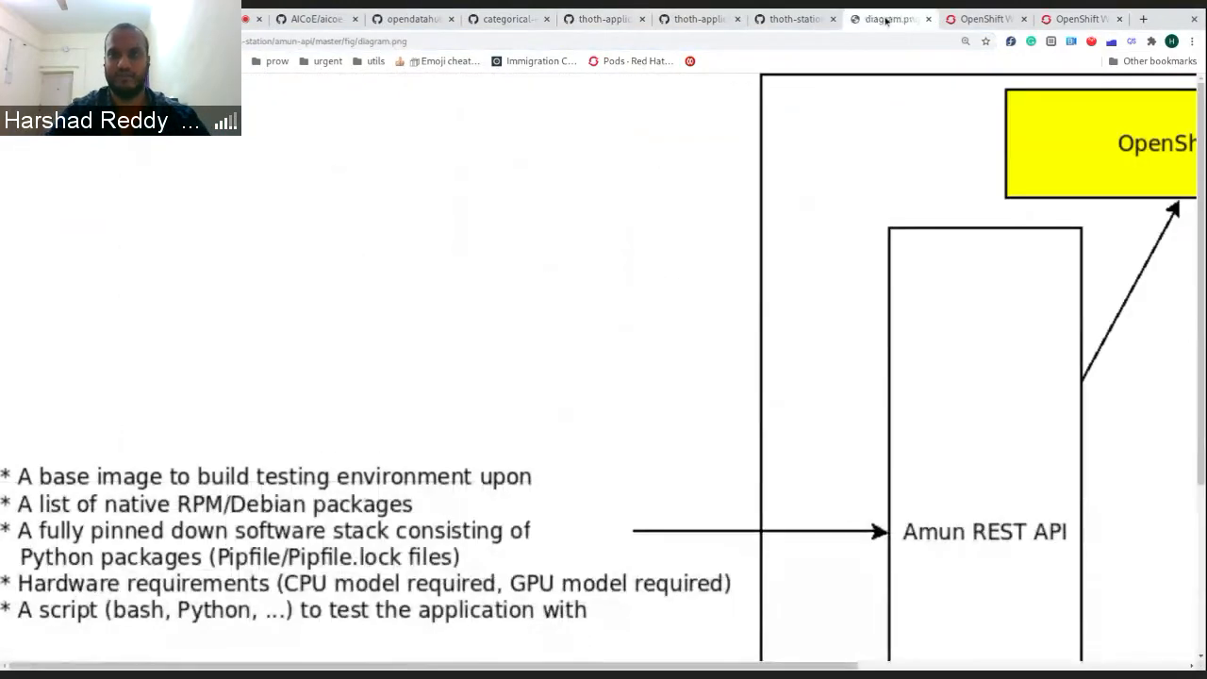